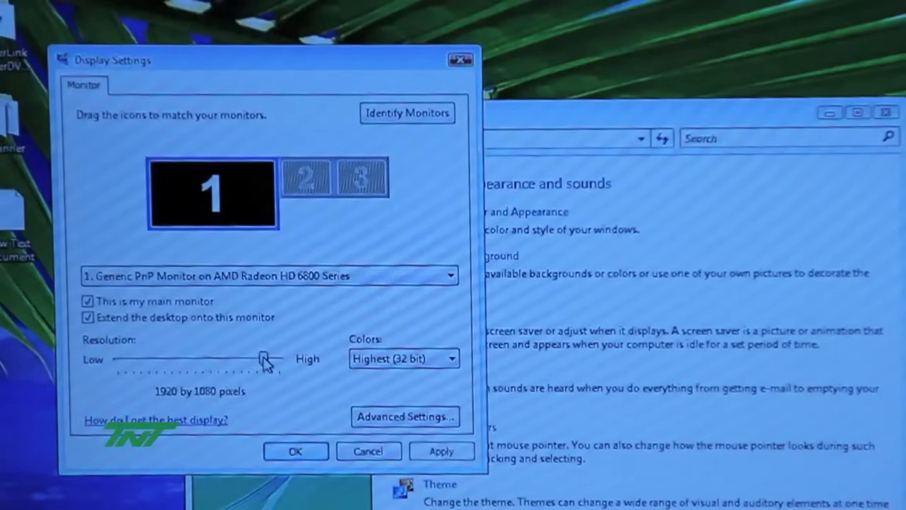
Raise monitor 1's resolution slider to its maximum, 3840 by 1080 pixels
left_click_drag(261, 357, 278, 357)
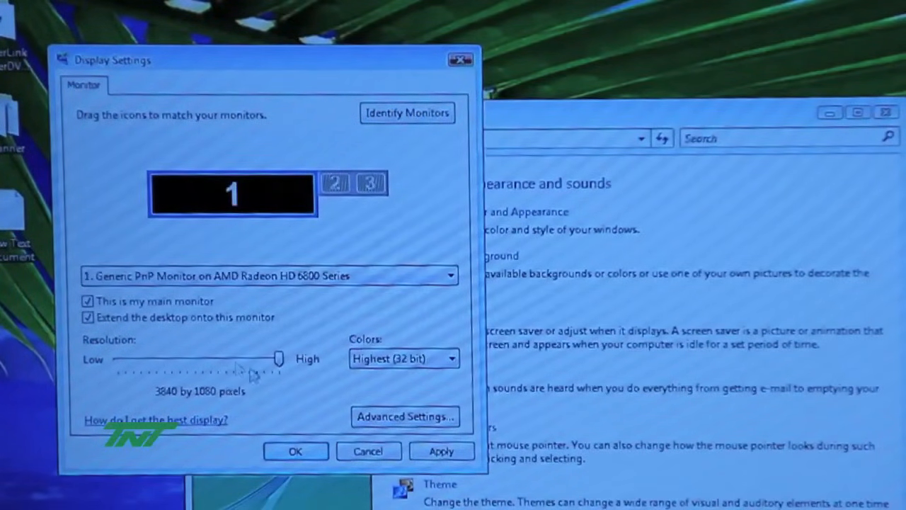